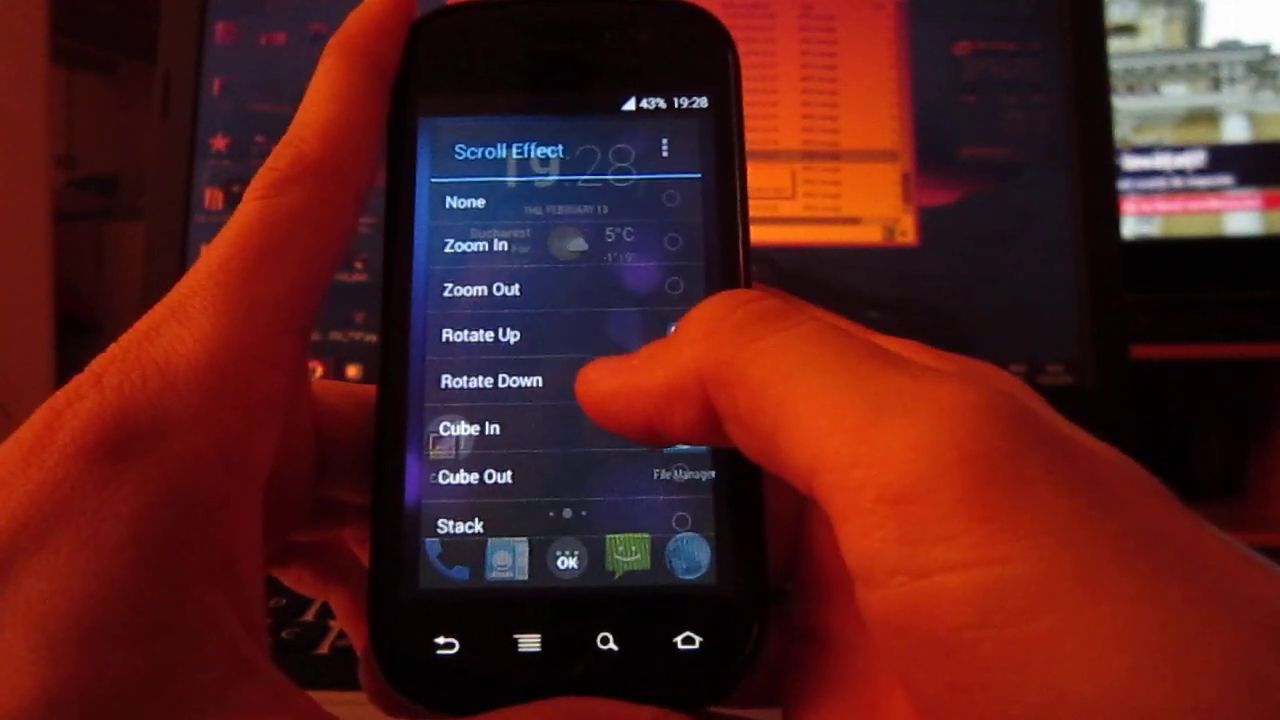
# Step: Preview the Rotate Up and Stack scroll effects, then choose Accordion
pyautogui.click(670, 375)
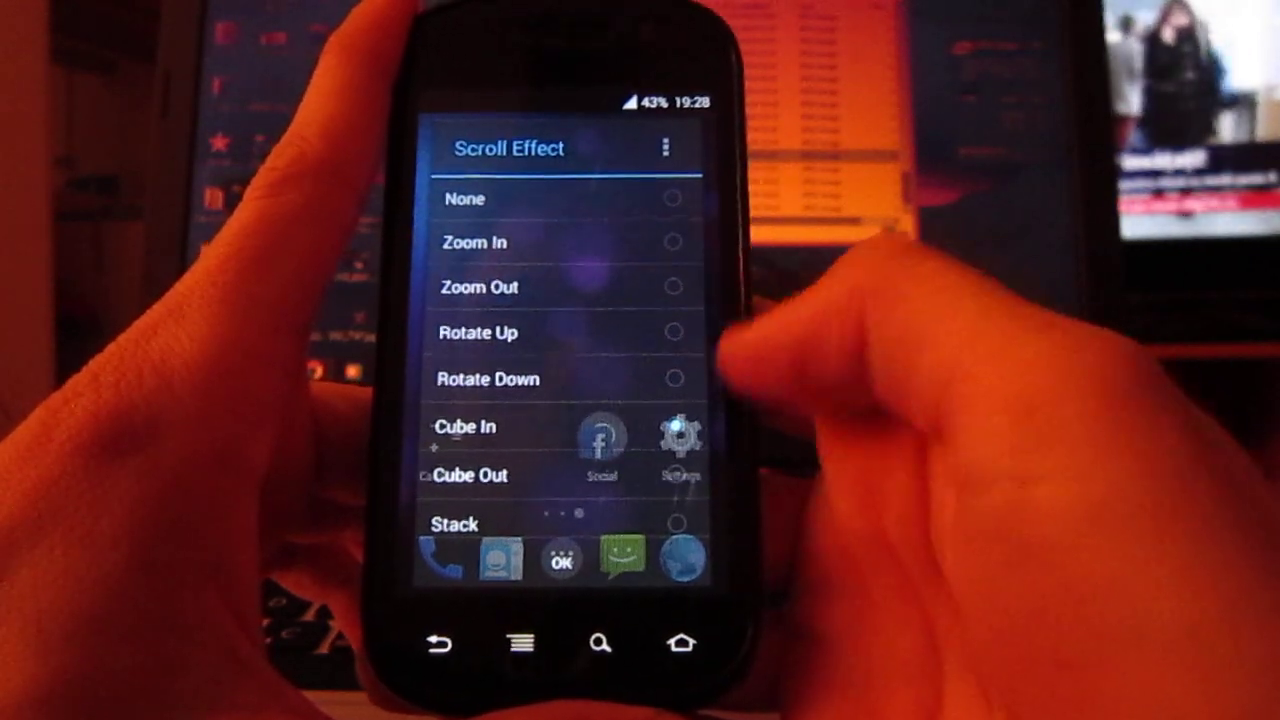
pyautogui.click(675, 473)
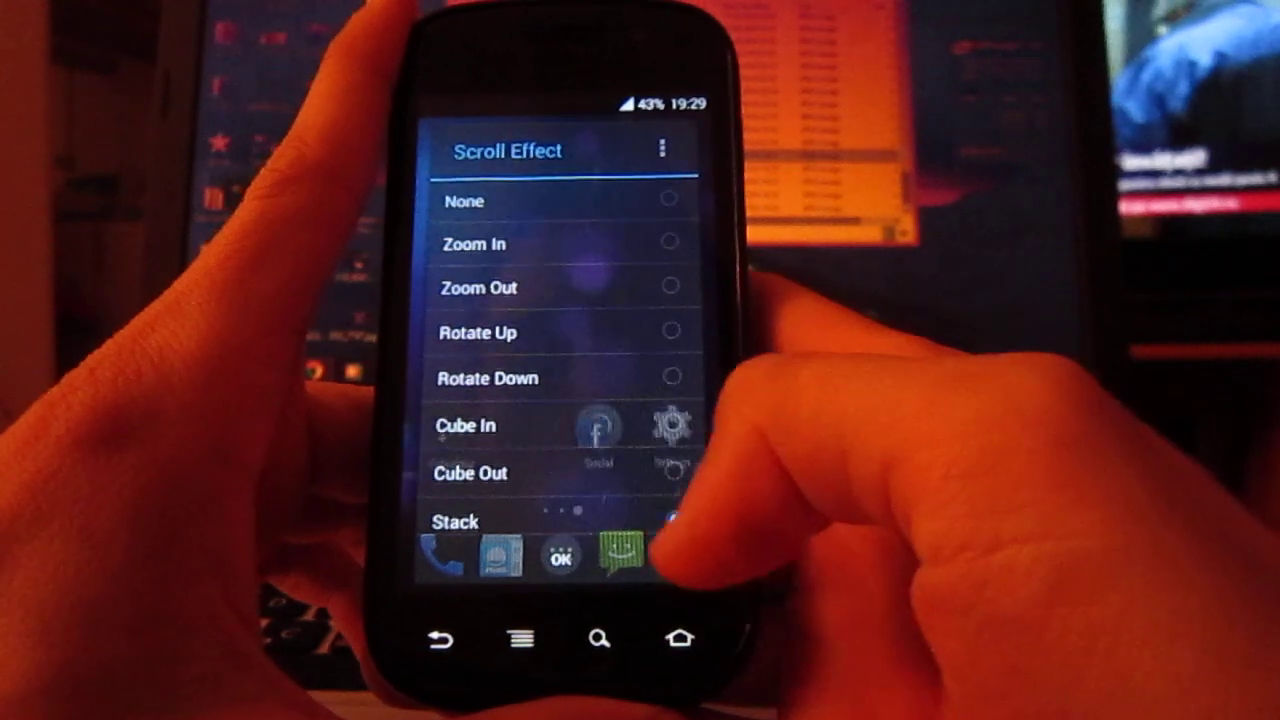
pyautogui.scroll(-3)
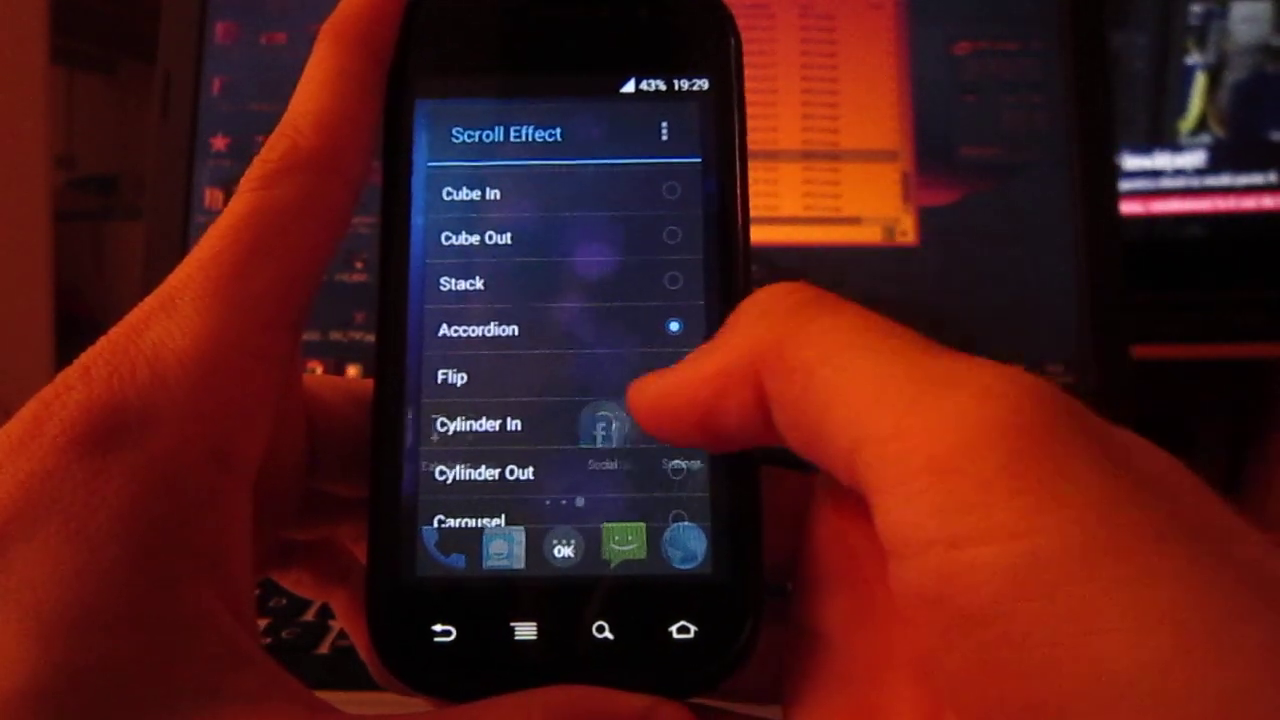
pyautogui.click(672, 377)
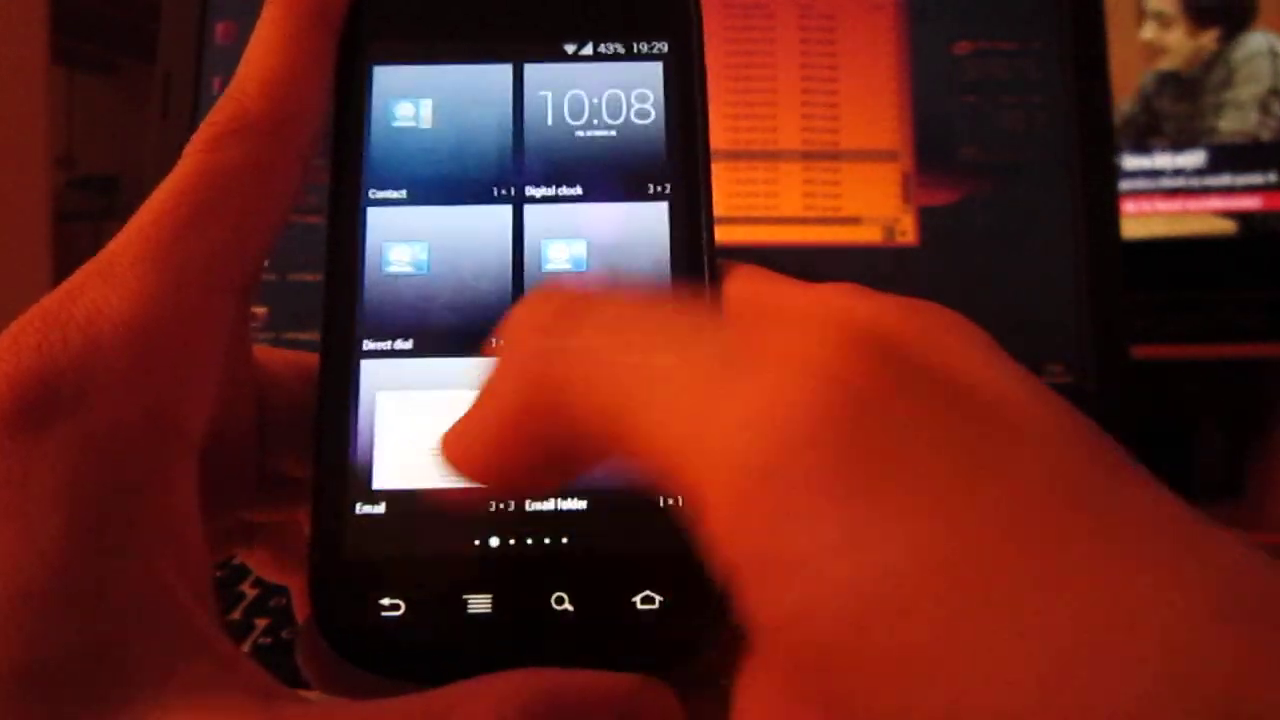
# Step: Swipe through the widget pages, from Contact and Digital clock to Photo Gallery and Play Store
pyautogui.scroll(-3)
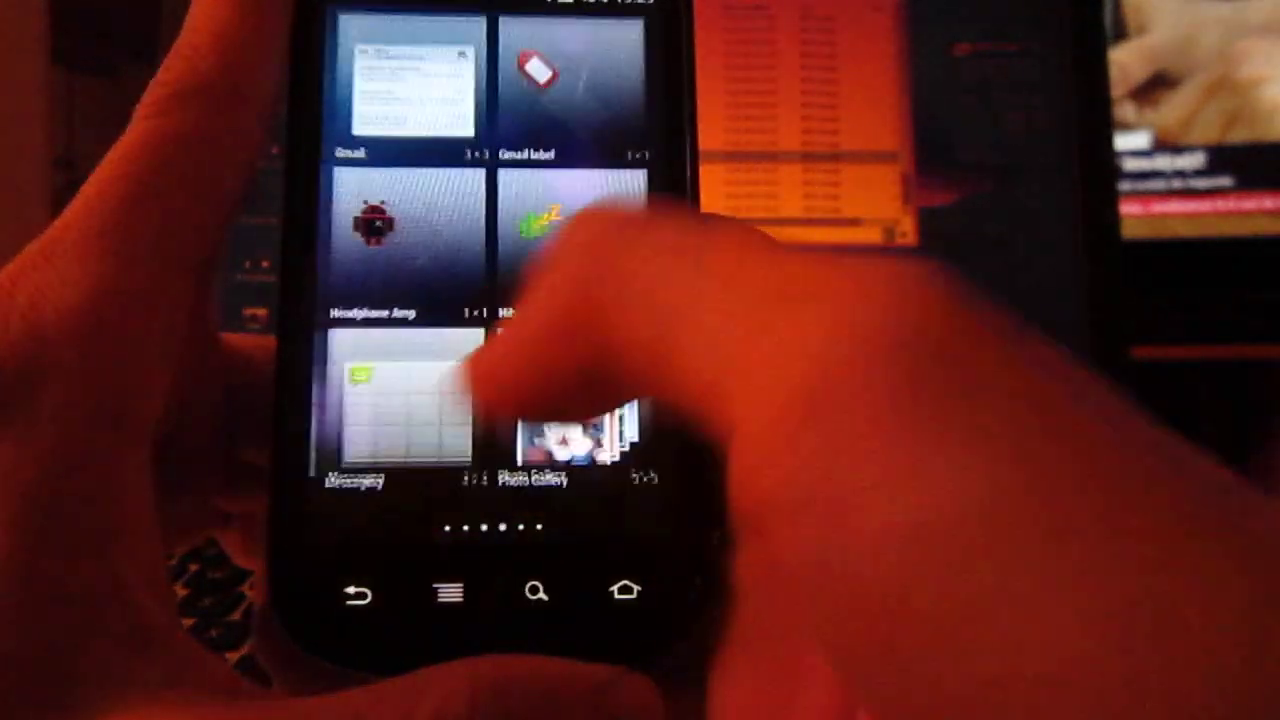
pyautogui.hscroll(-3)
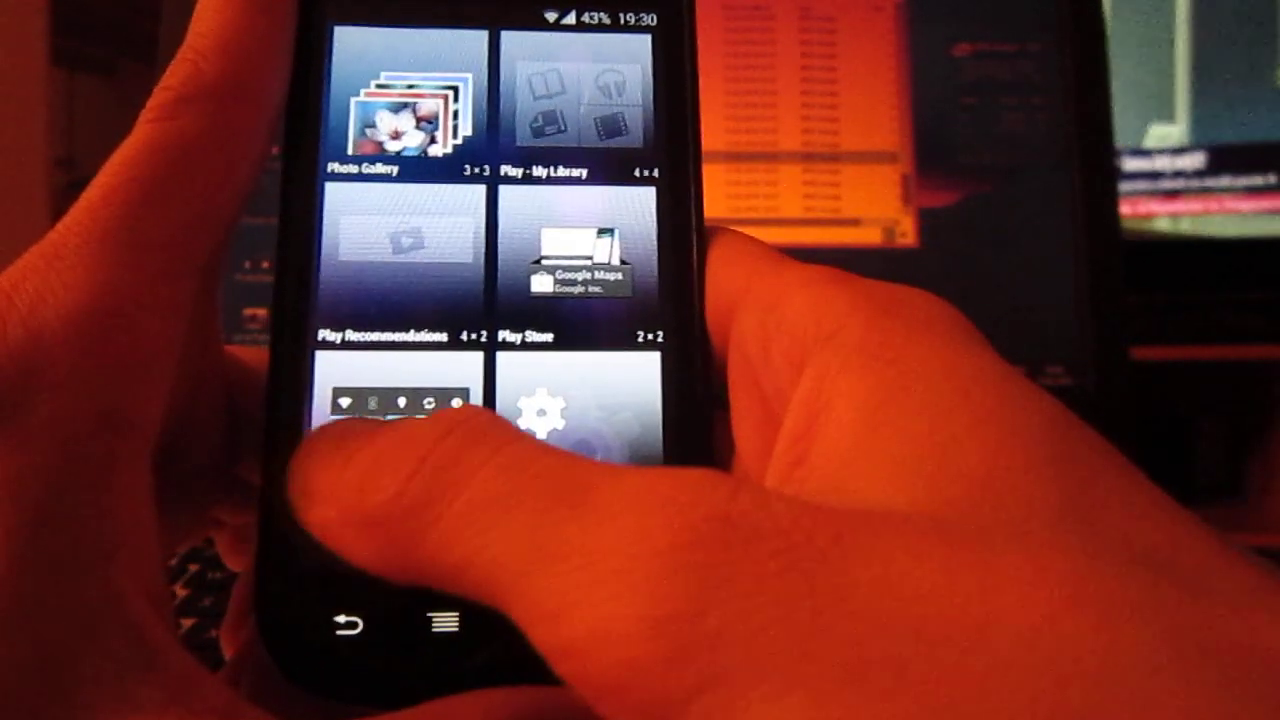
pyautogui.hscroll(3)
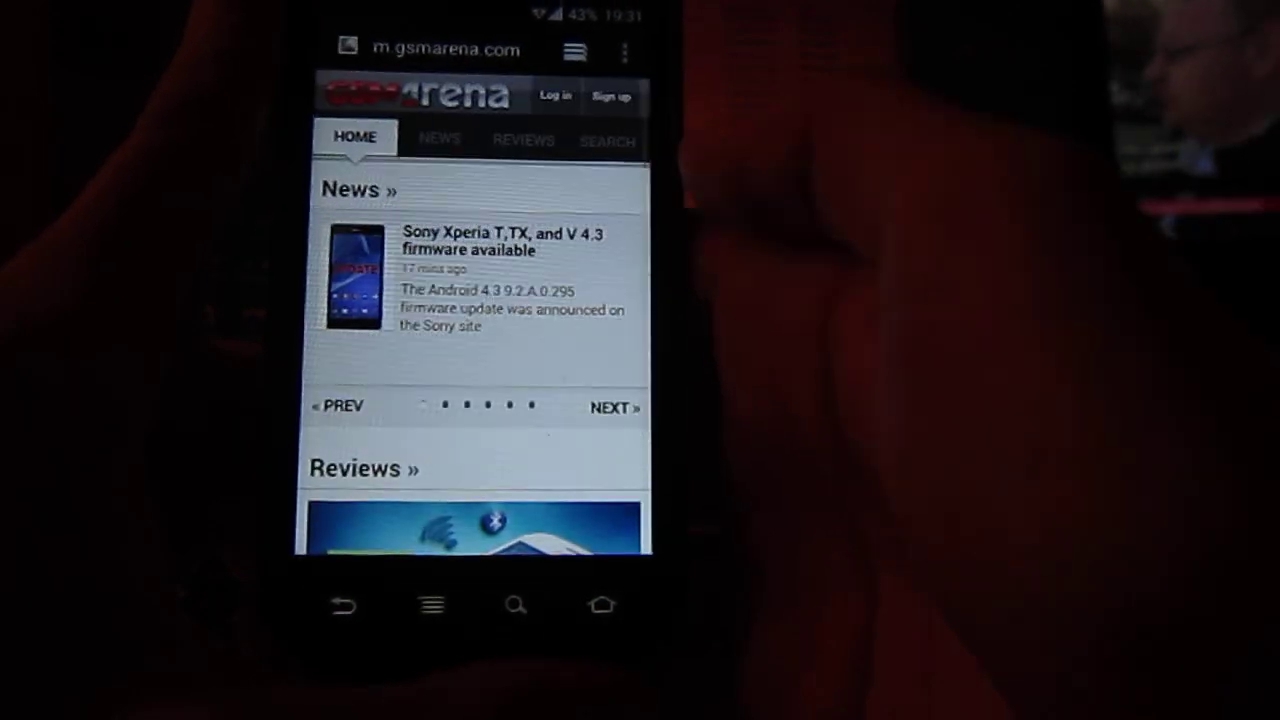
# Step: Scroll down the m.gsmarena.com page through its news and reviews
pyautogui.scroll(-3)
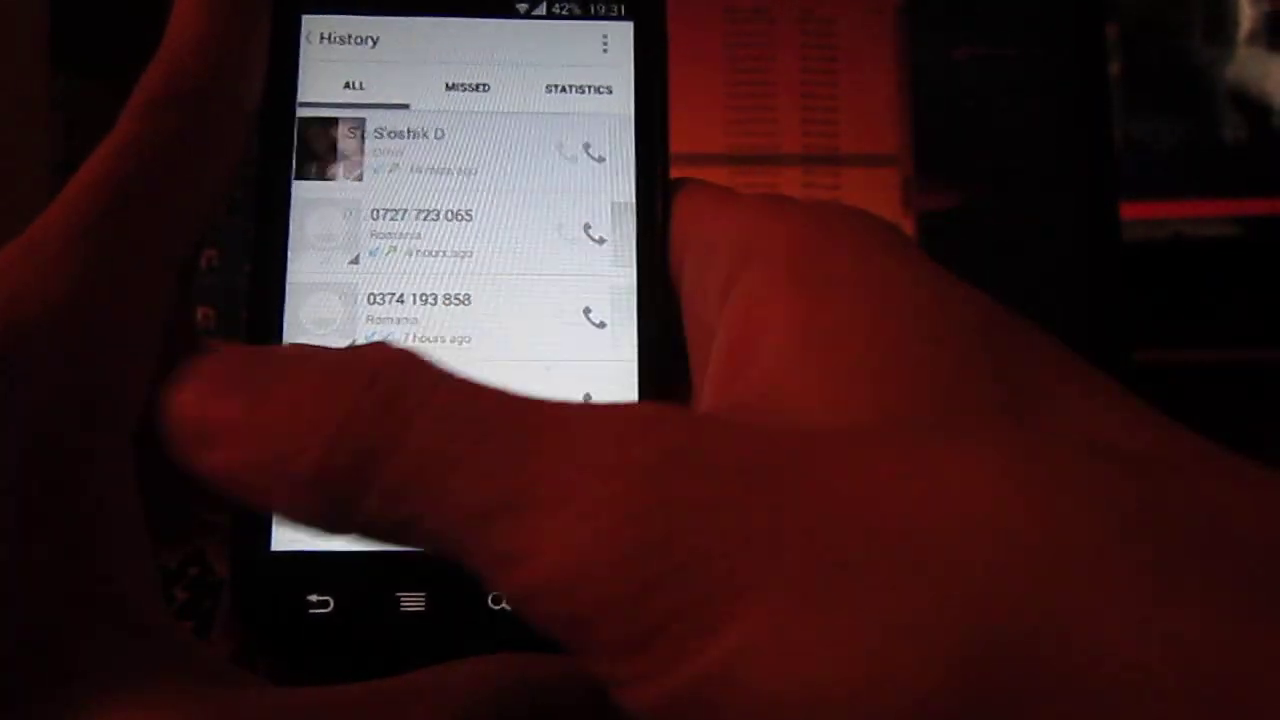
# Step: Leave call history for favourites and start a contact search with the keyboard
pyautogui.click(577, 89)
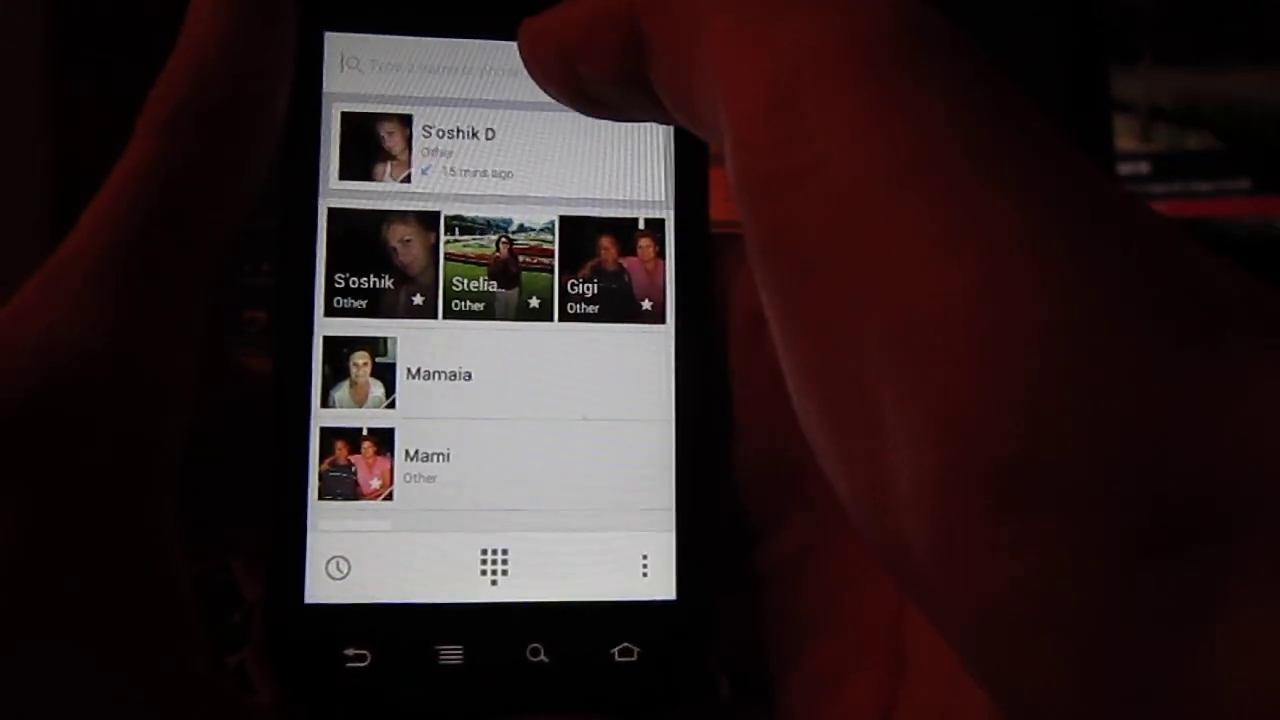
pyautogui.click(450, 69)
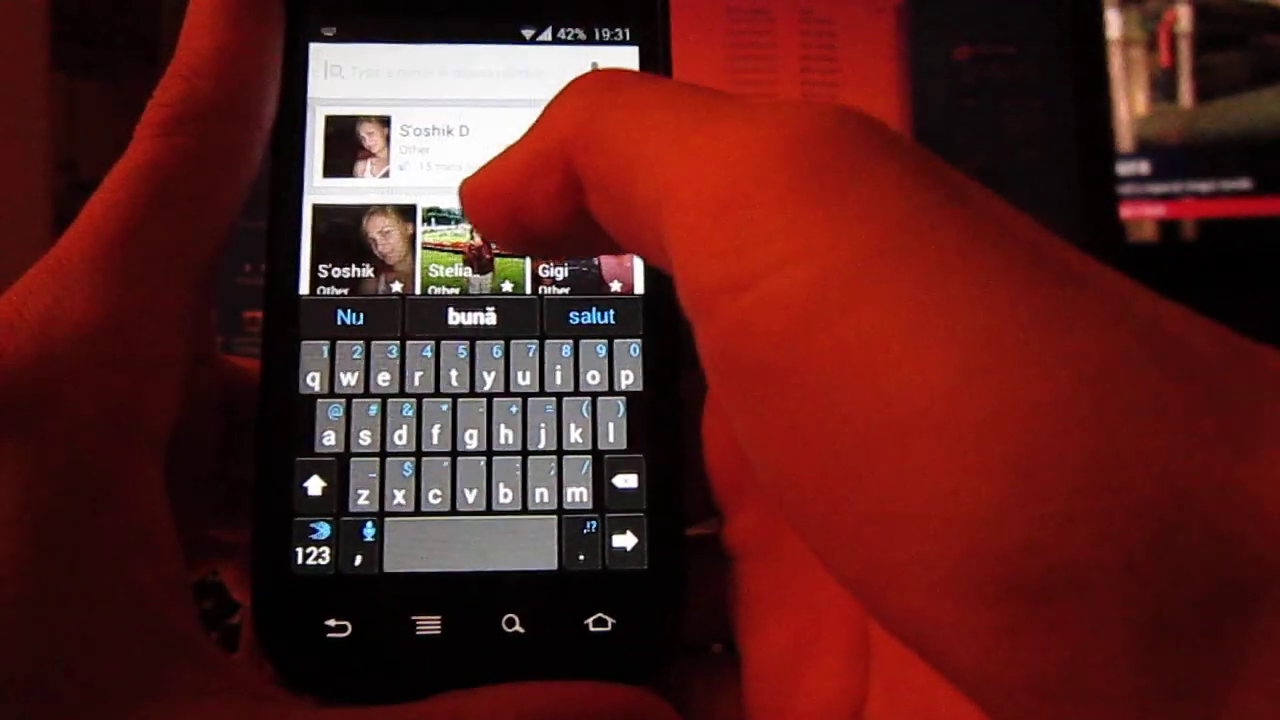